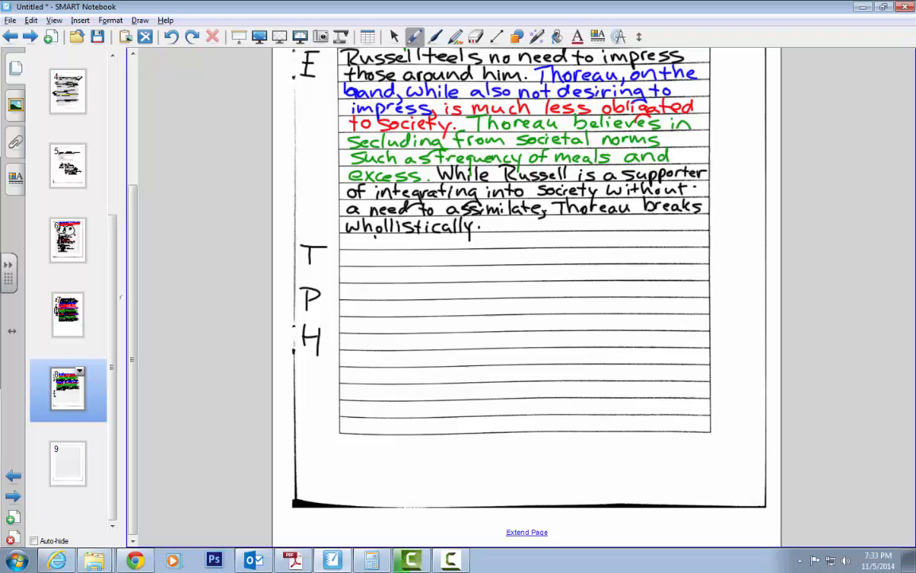
Handwrite beside the T: 'While it may appear that these authors agree with one another, the differences are quite significant.'.
{"action": "left_click_drag", "start_coordinate": [374, 239], "coordinate": [422, 242]}
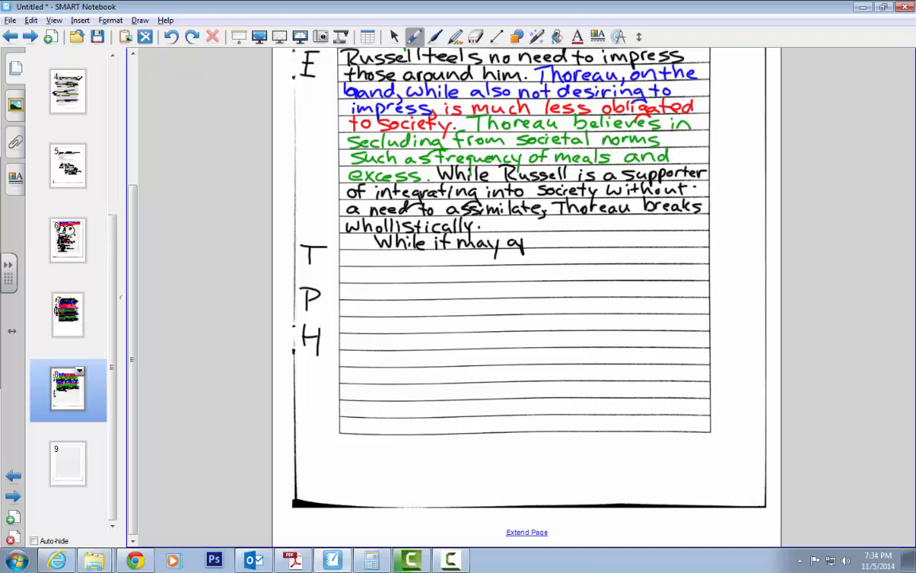
{"action": "left_click_drag", "start_coordinate": [525, 243], "coordinate": [565, 242]}
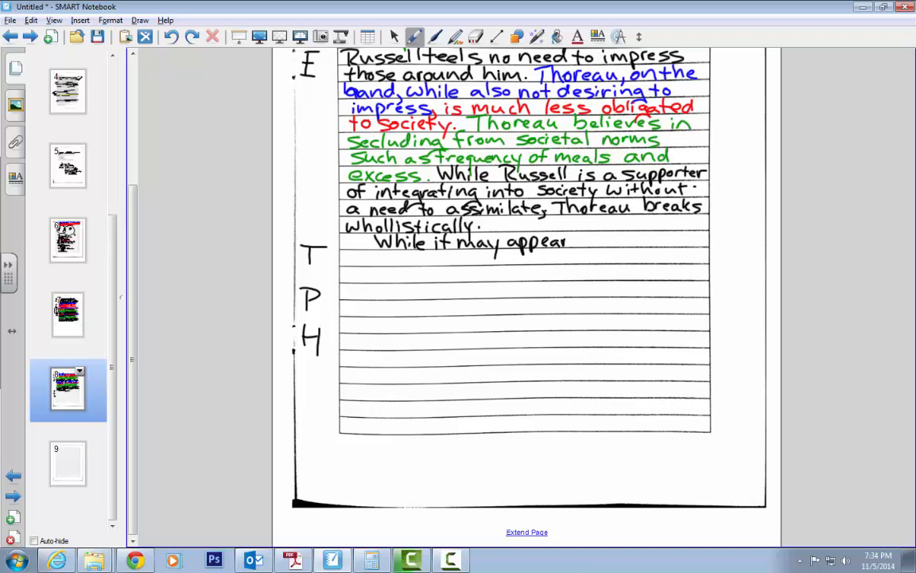
{"action": "left_click_drag", "start_coordinate": [573, 242], "coordinate": [629, 242]}
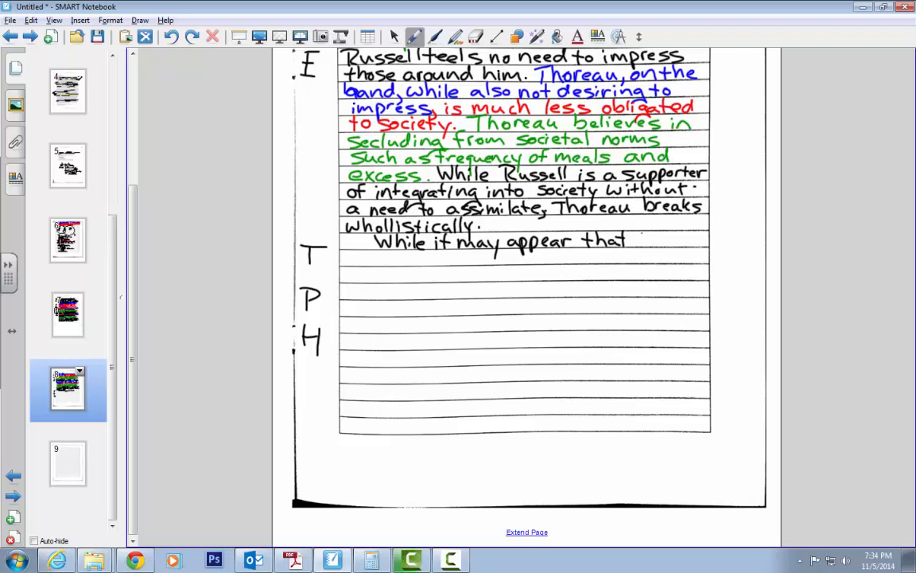
{"action": "left_click_drag", "start_coordinate": [637, 238], "coordinate": [652, 247]}
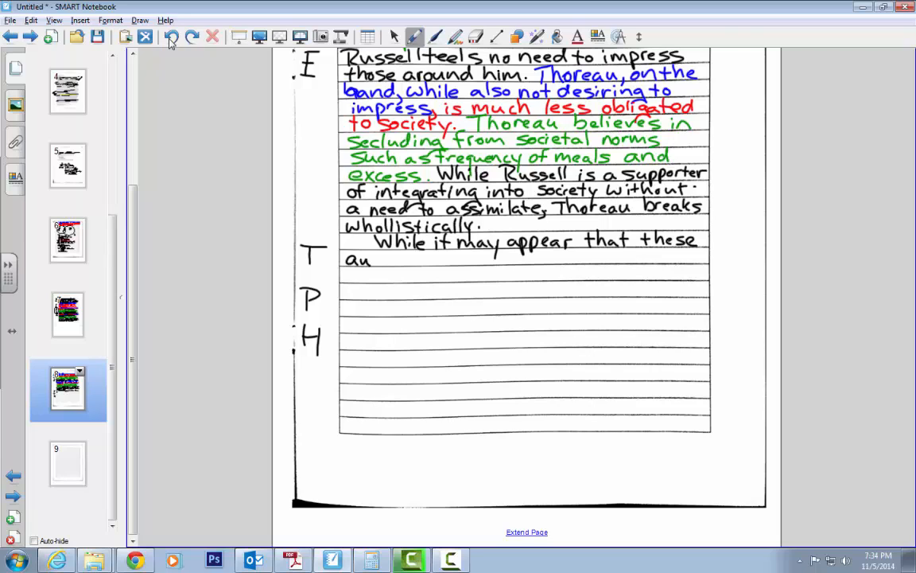
{"action": "left_click_drag", "start_coordinate": [370, 258], "coordinate": [409, 258]}
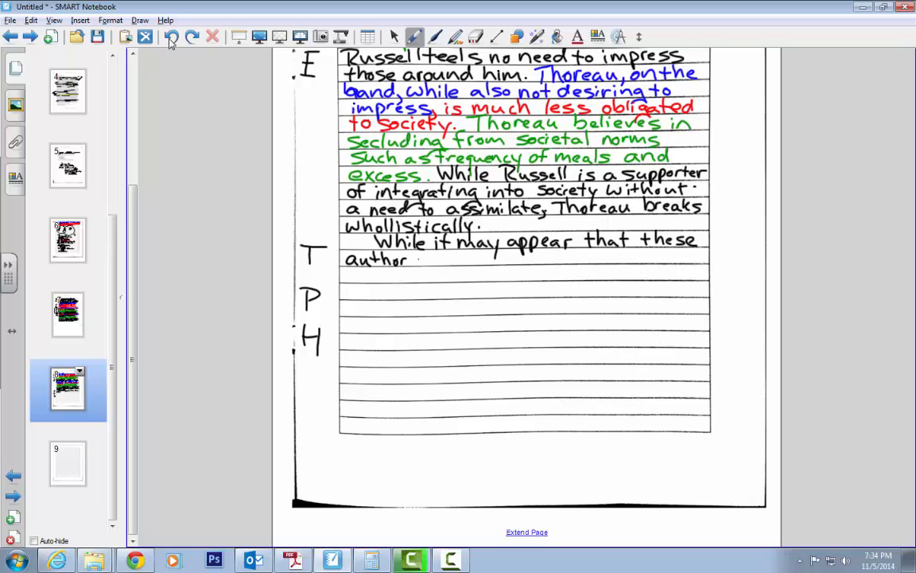
{"action": "type", "text": "s agree with one another, the"}
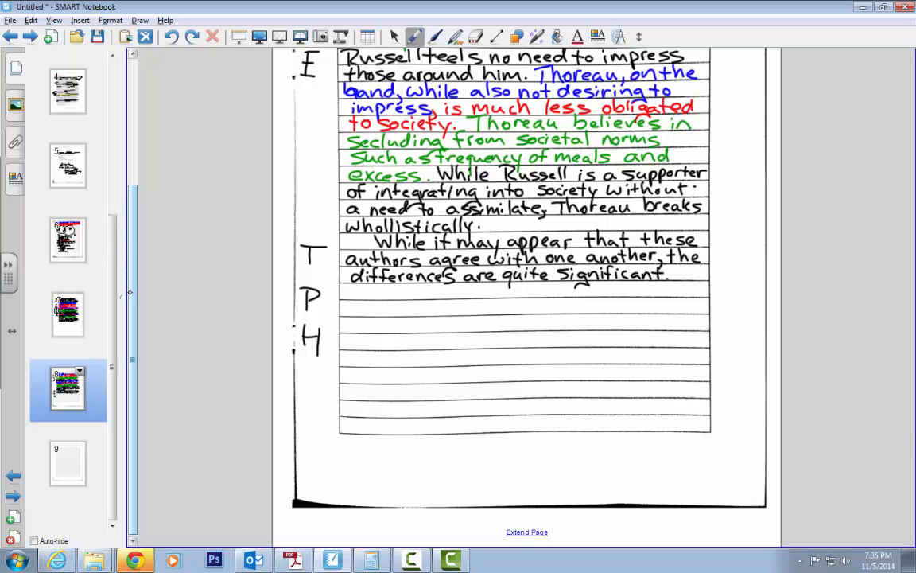
{"action": "scroll", "scroll_direction": "down", "scroll_amount": 3}
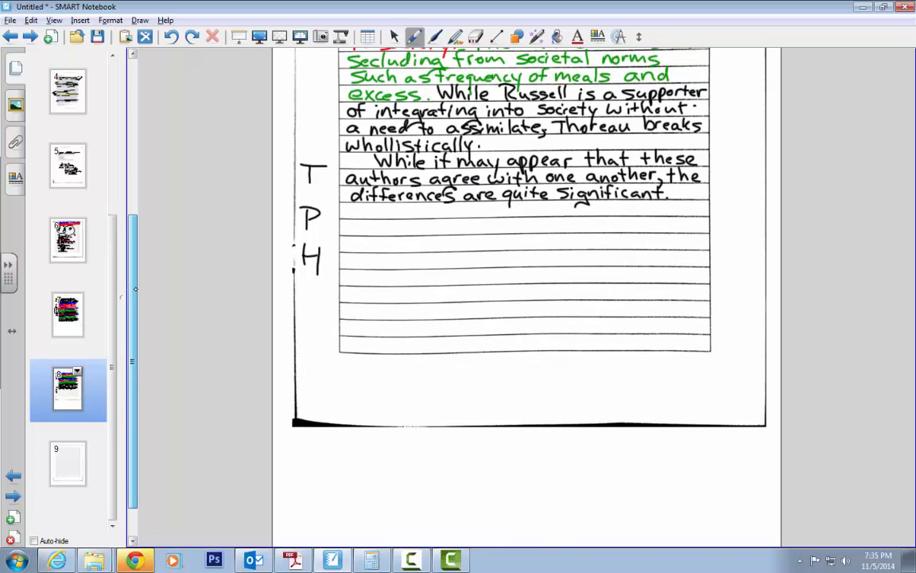
{"action": "scroll", "scroll_direction": "down", "scroll_amount": 3}
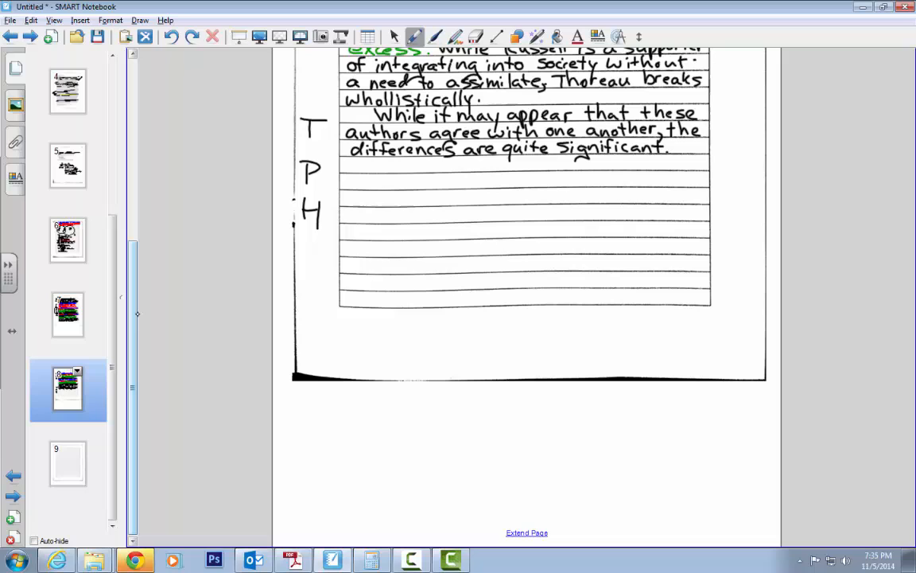
Handwrite 'When it comes to living the good life, the small differences shape individuals outcomes.' on new lines.
{"action": "left_click_drag", "start_coordinate": [346, 163], "coordinate": [360, 172]}
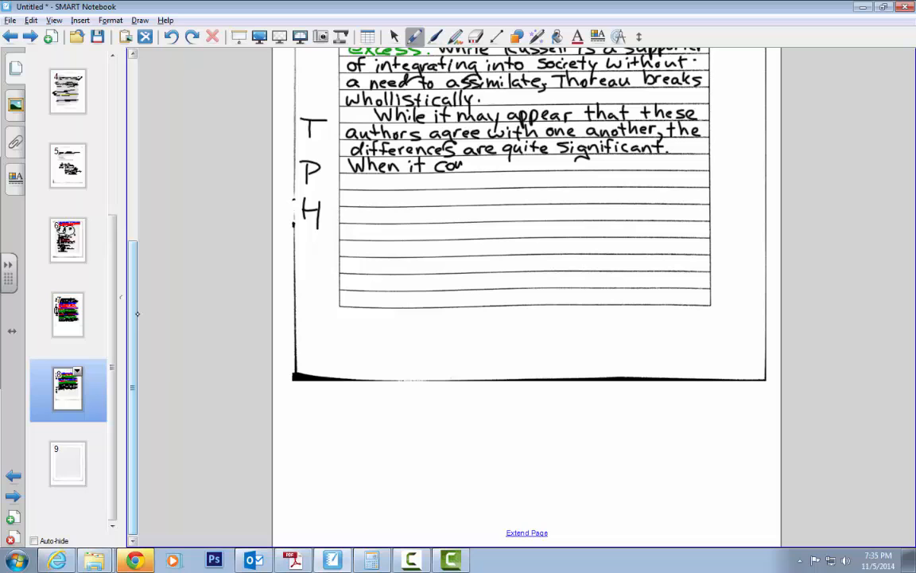
{"action": "left_click_drag", "start_coordinate": [463, 165], "coordinate": [525, 164]}
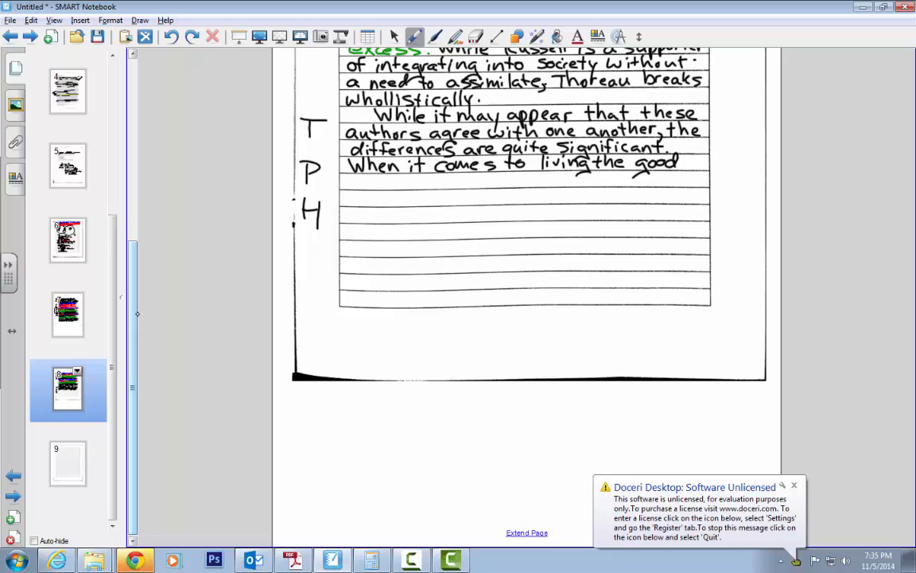
{"action": "left_click_drag", "start_coordinate": [347, 181], "coordinate": [374, 185]}
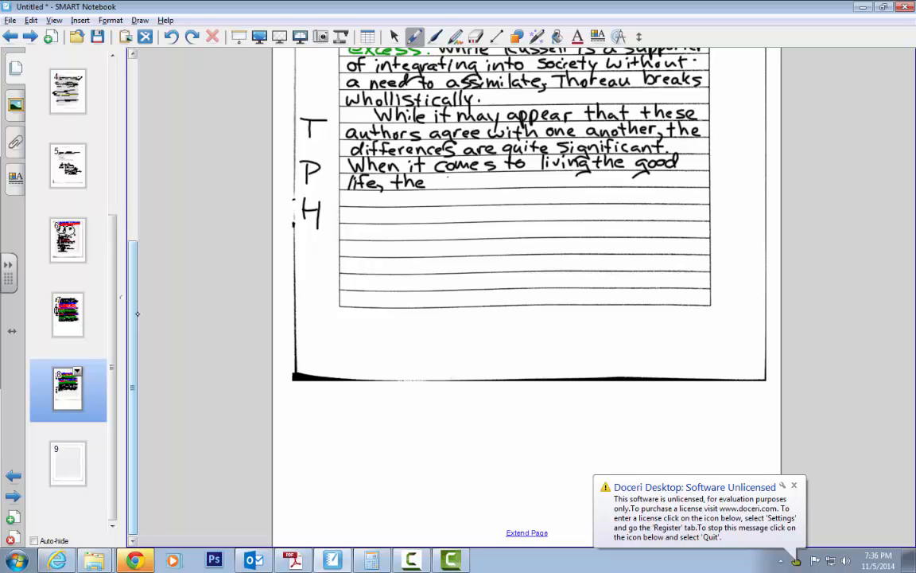
{"action": "left_click_drag", "start_coordinate": [430, 182], "coordinate": [482, 181]}
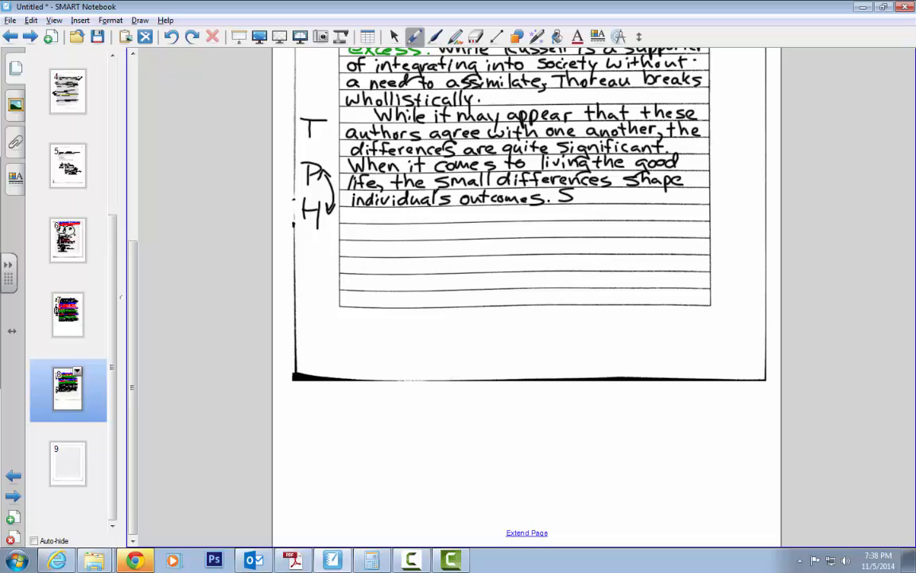
Handwrite 'Success has little to do with discipline or connectivity, rather' across two lines.
{"action": "type", "text": "Success has"}
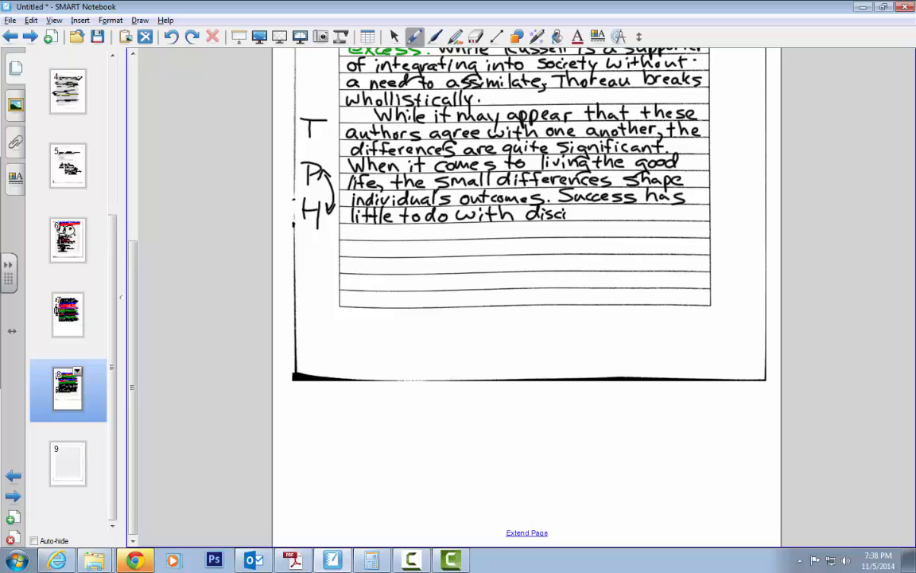
{"action": "left_click_drag", "start_coordinate": [569, 215], "coordinate": [605, 215]}
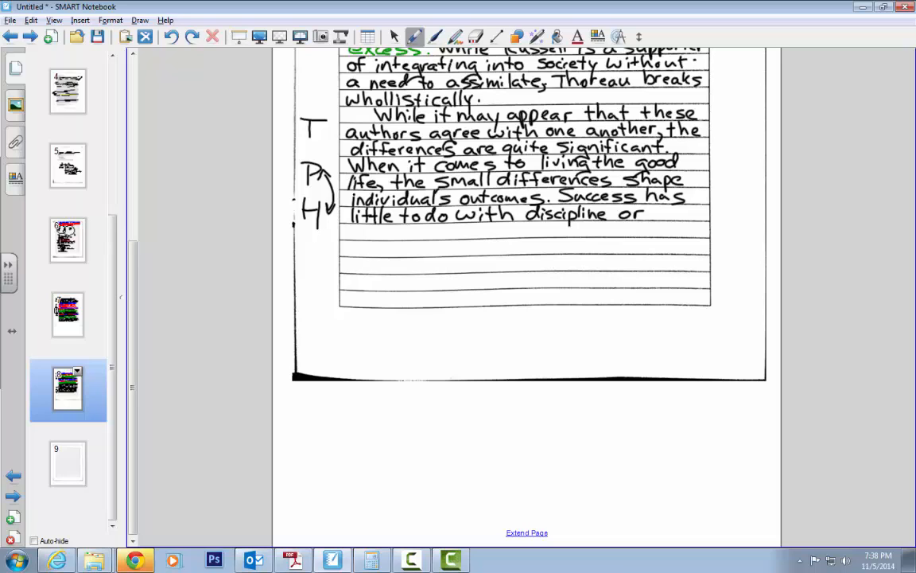
{"action": "left_click_drag", "start_coordinate": [352, 230], "coordinate": [358, 237]}
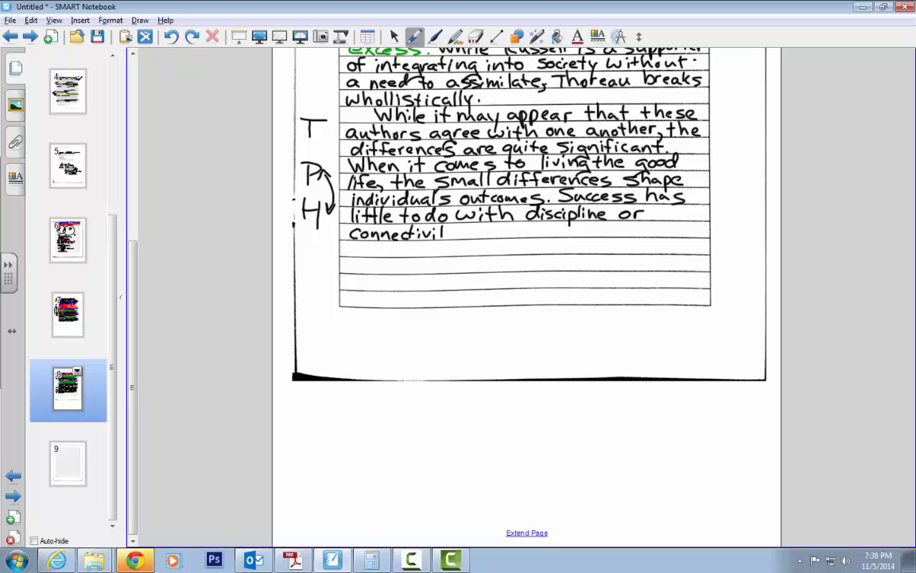
{"action": "left_click_drag", "start_coordinate": [443, 233], "coordinate": [459, 233]}
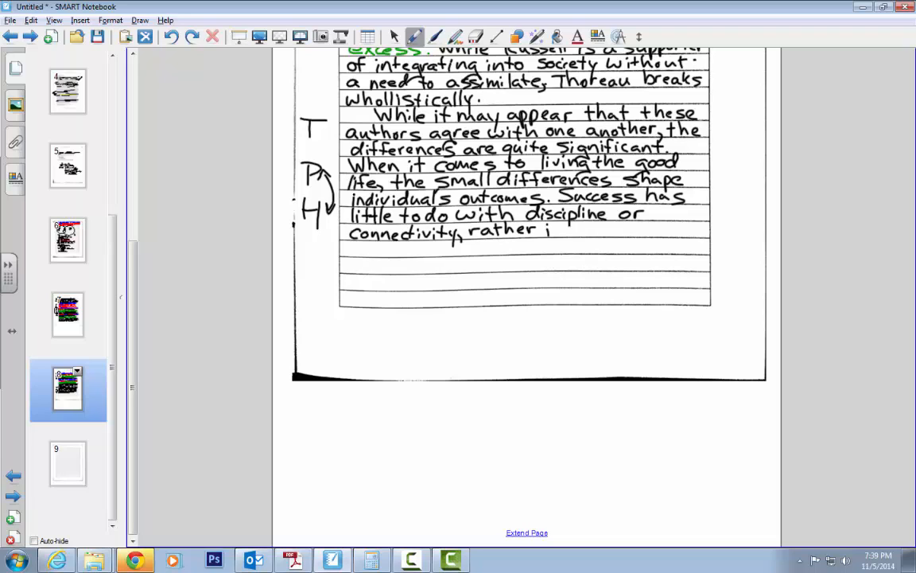
Finish the closing sentence with 'it becomes an issue of perspective.' and a period.
{"action": "left_click_drag", "start_coordinate": [556, 230], "coordinate": [604, 229]}
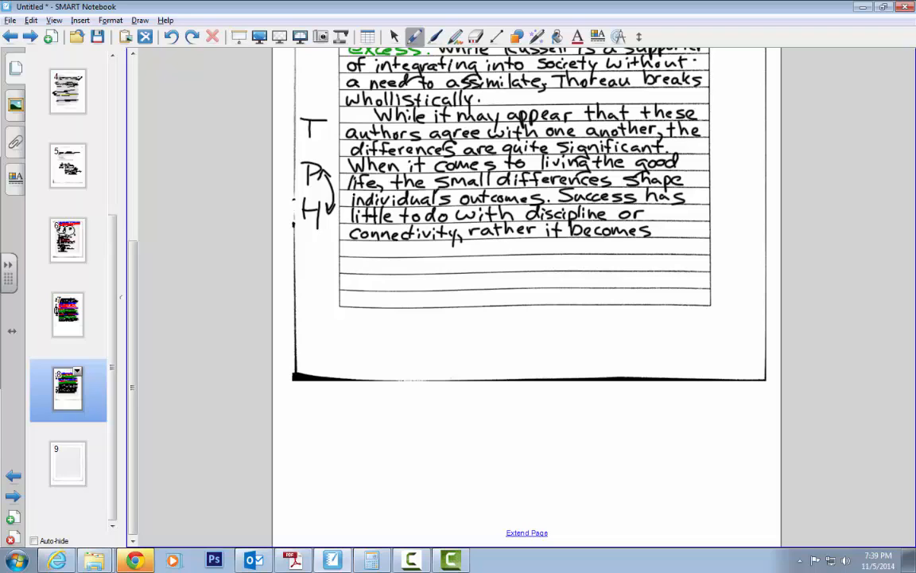
{"action": "left_click_drag", "start_coordinate": [654, 231], "coordinate": [674, 231]}
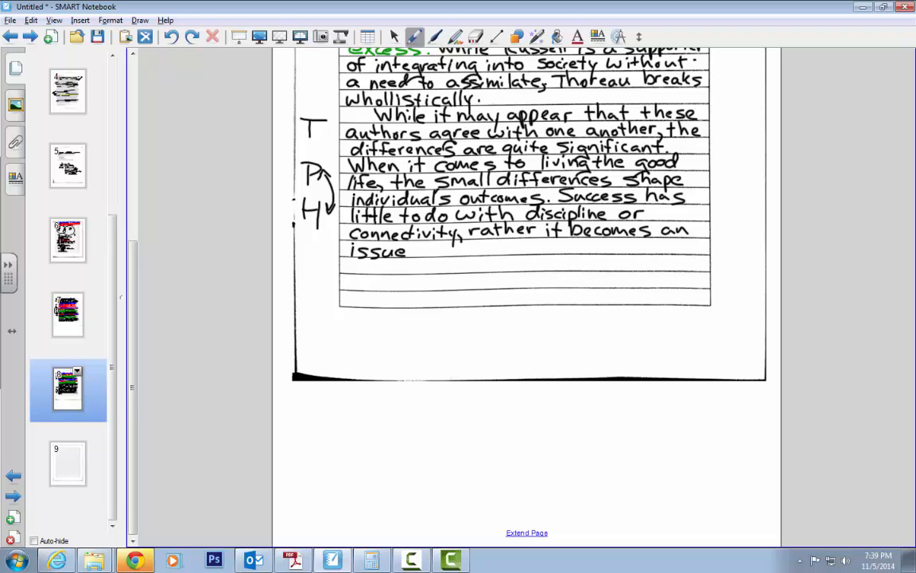
{"action": "left_click_drag", "start_coordinate": [409, 252], "coordinate": [458, 251]}
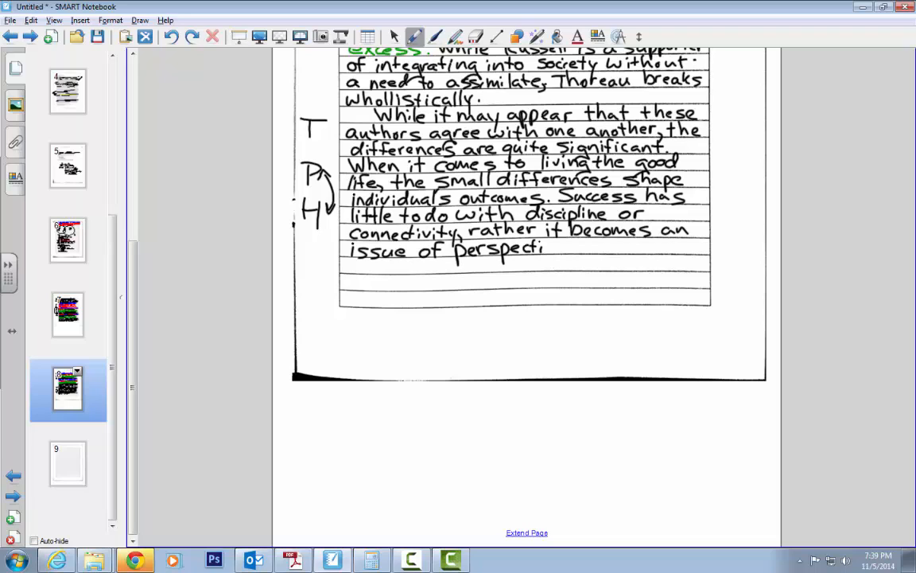
{"action": "left_click_drag", "start_coordinate": [545, 249], "coordinate": [573, 249]}
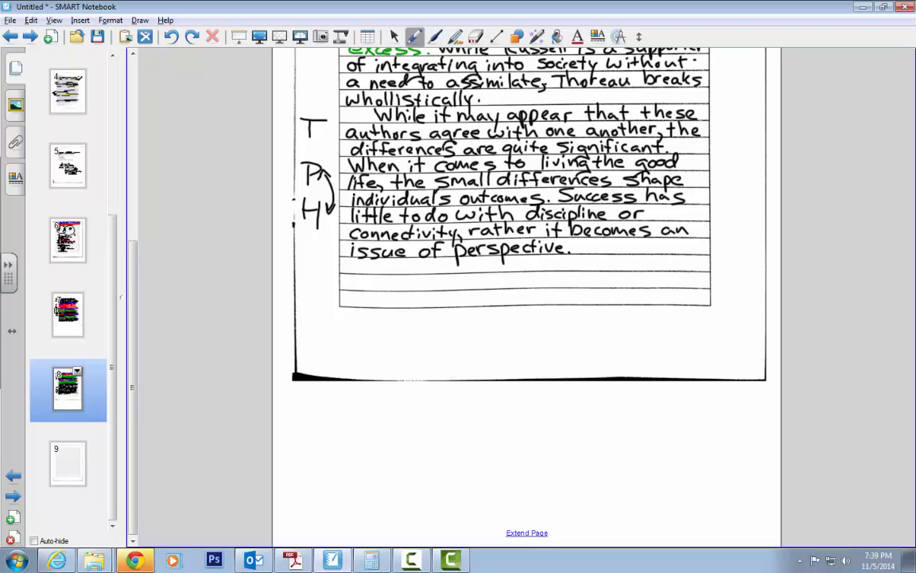
{"action": "mouse_move", "coordinate": [323, 157]}
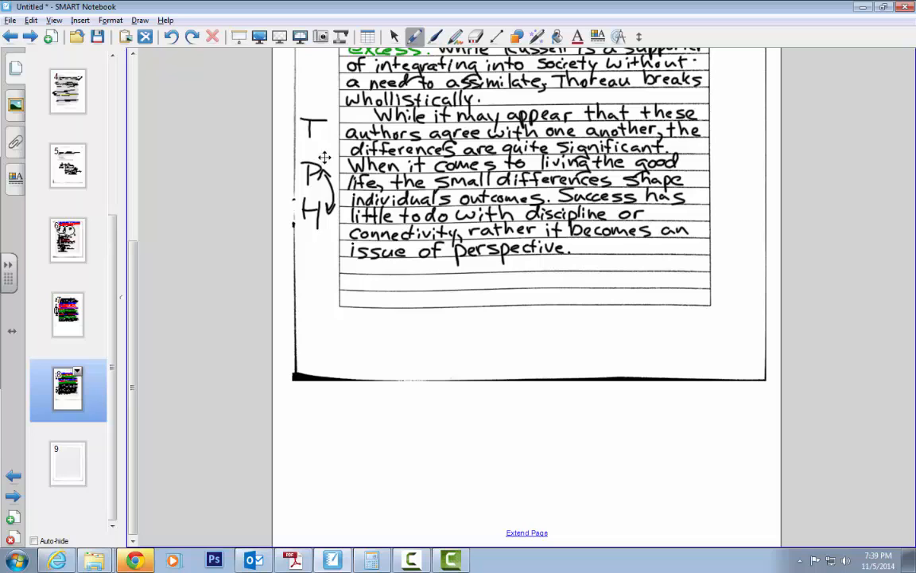